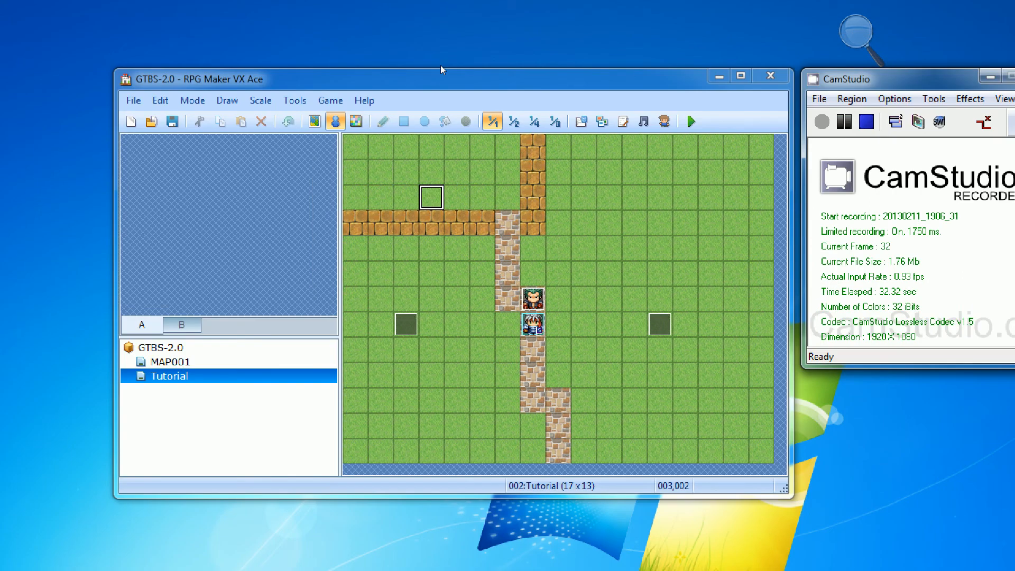
# - Launch a playtest of the game so the Tutorial map runs isometrically
pyautogui.click(690, 121)
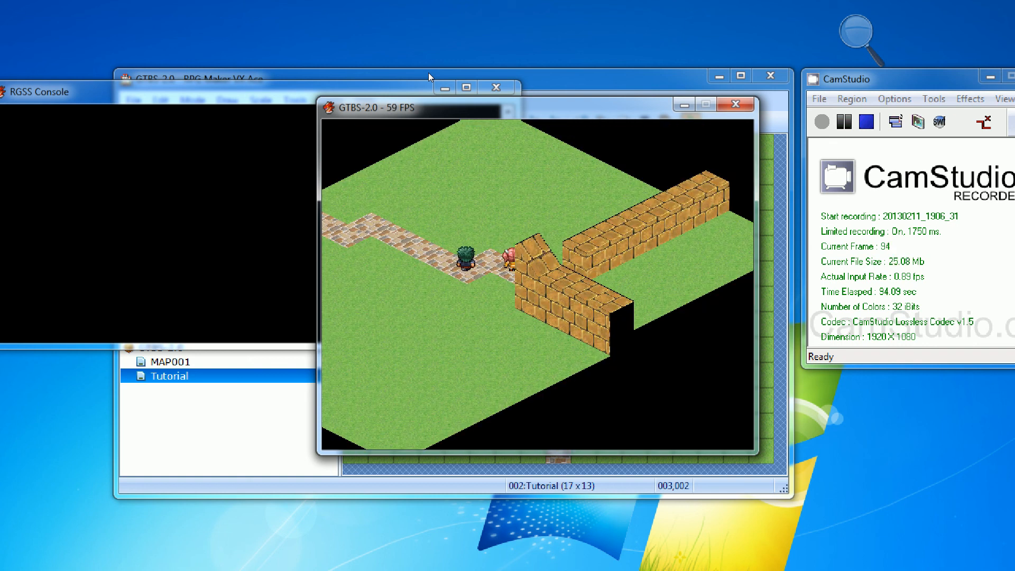
pyautogui.moveTo(435, 181)
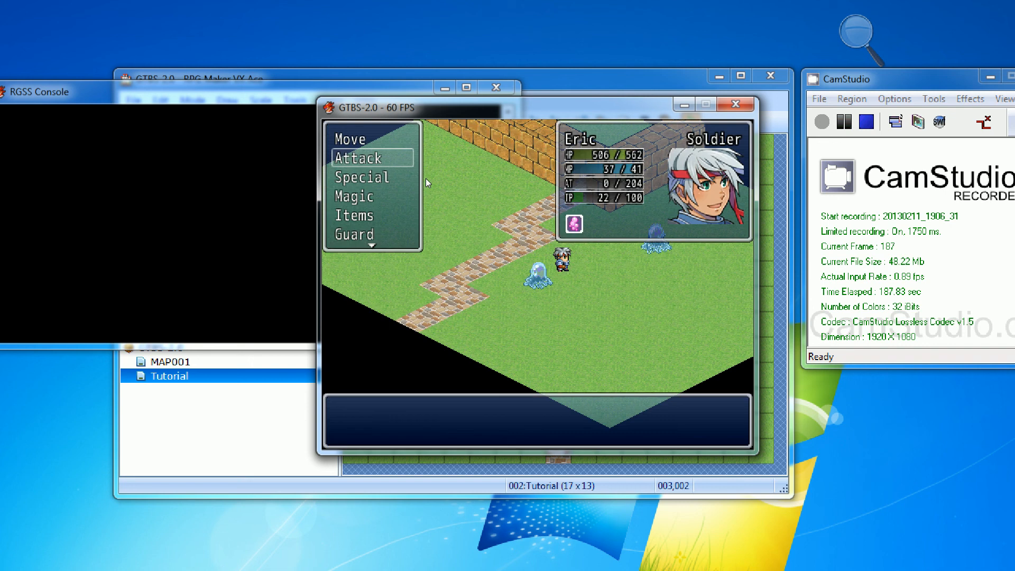
# - Have Eric the soldier attack the adjacent slime and confirm 'Attack here?'
pyautogui.click(357, 157)
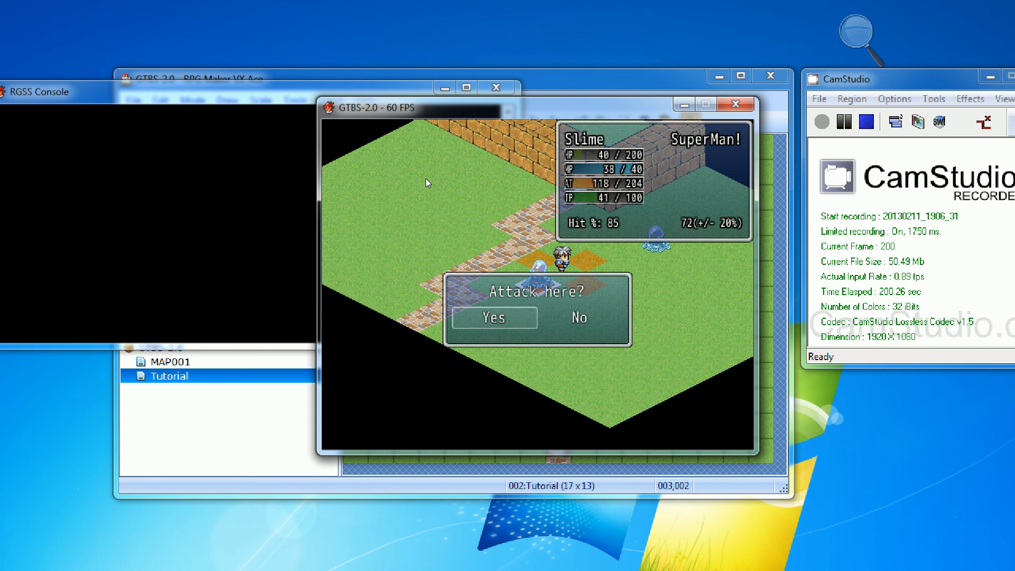
pyautogui.click(493, 318)
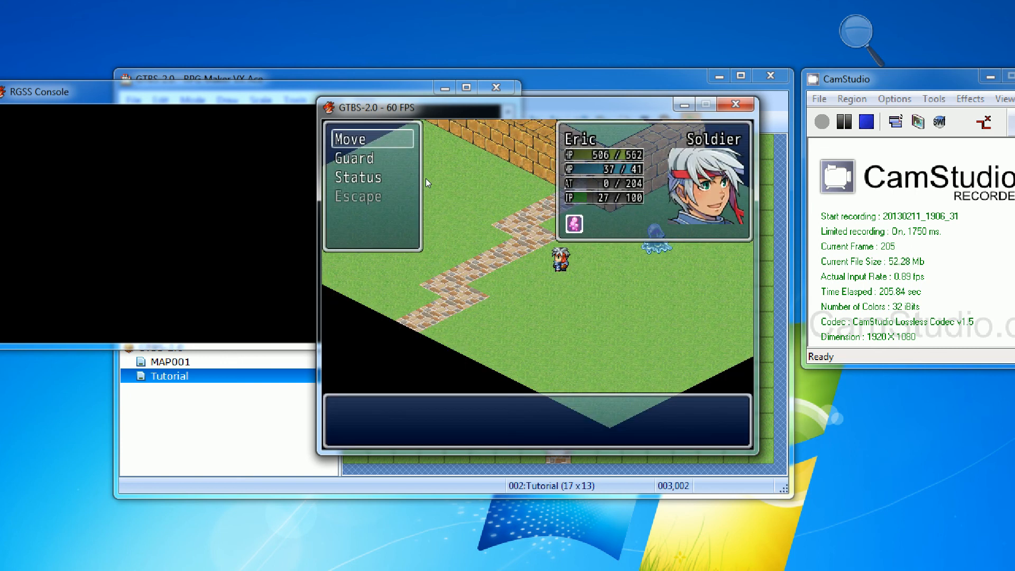
# - Choose Move for Eric the soldier to display the blue movement grid
pyautogui.click(349, 138)
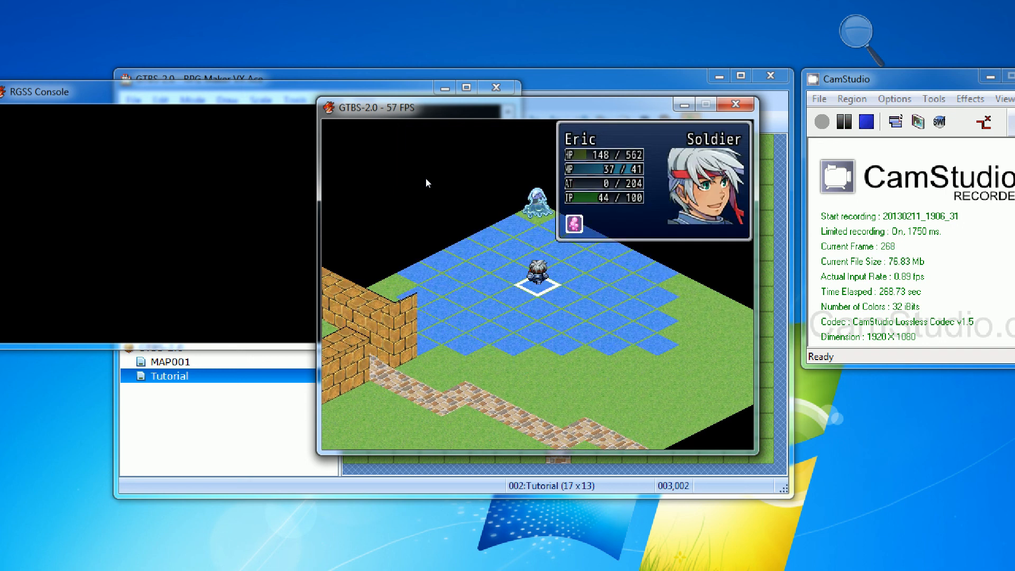
# - Move the soldier to a blue destination tile and confirm 'Move here?'
pyautogui.click(531, 278)
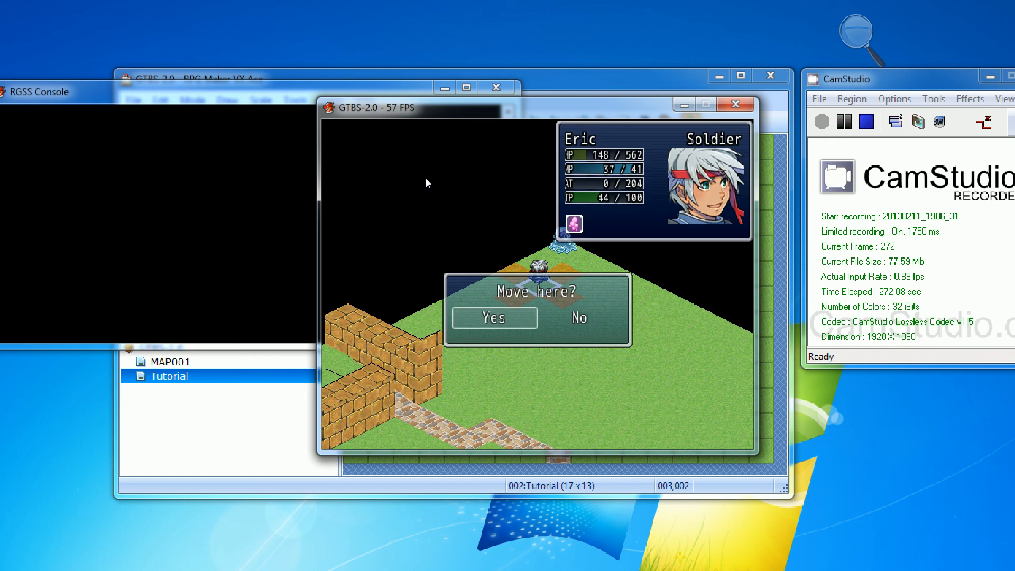
pyautogui.click(493, 317)
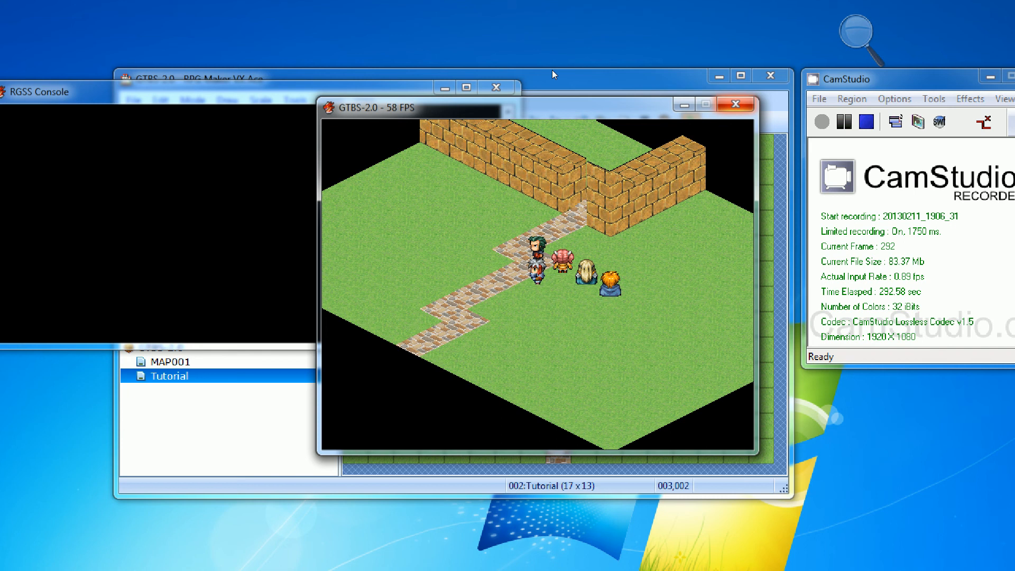
# - Close the playtest window and open the project's folder via Game > Open Game Folder
pyautogui.click(734, 104)
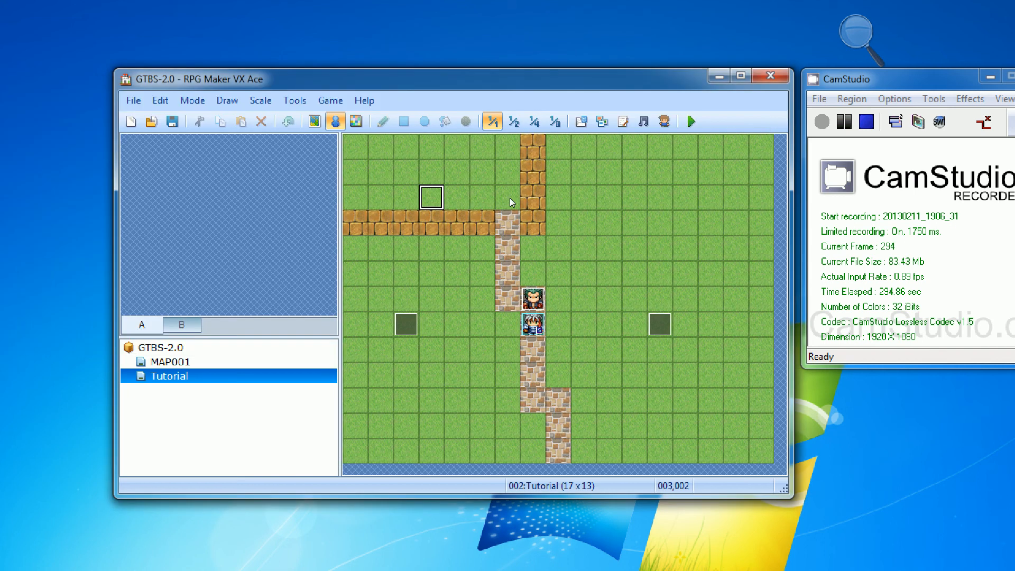
pyautogui.click(268, 92)
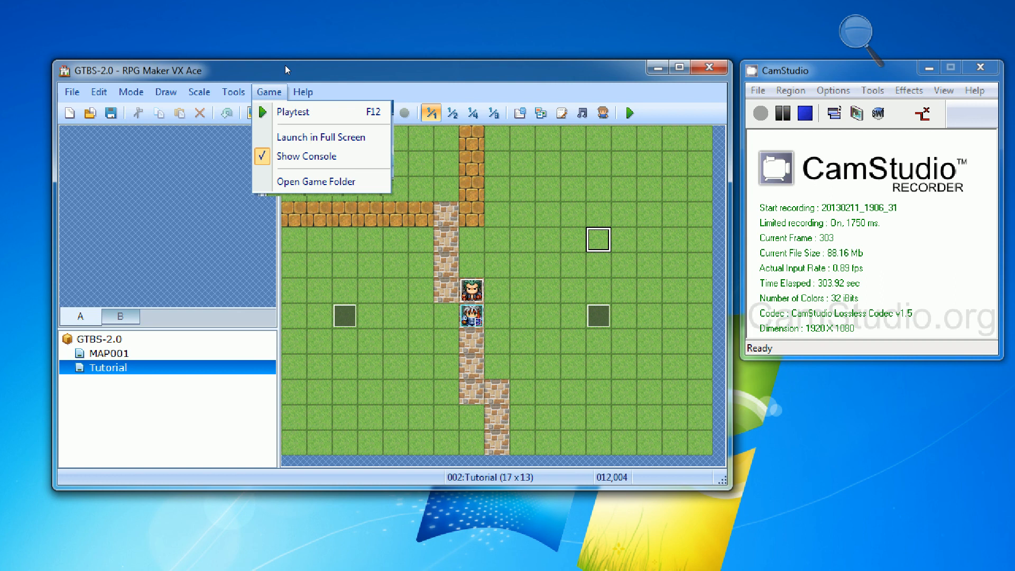
pyautogui.moveTo(319, 182)
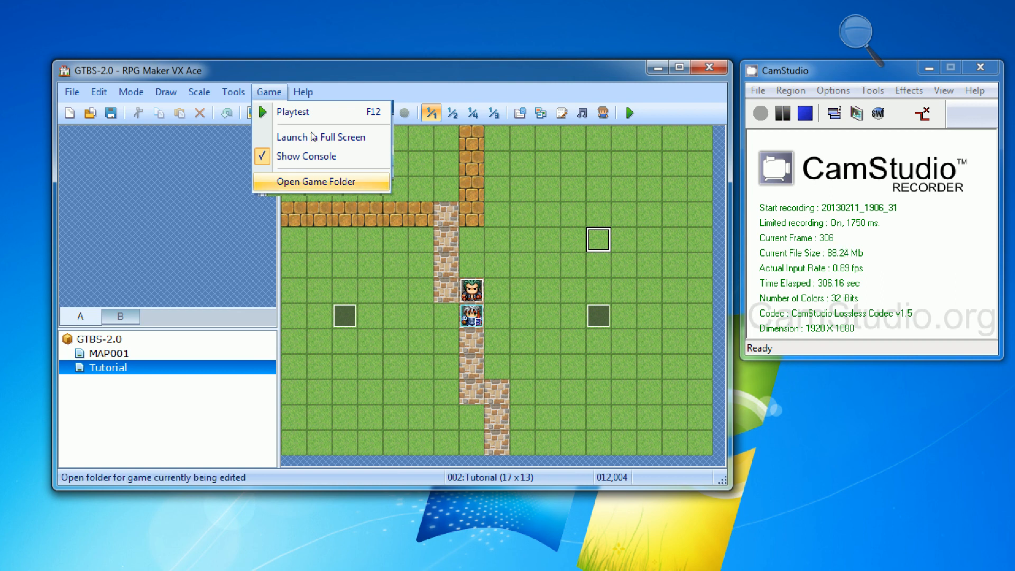
pyautogui.click(317, 181)
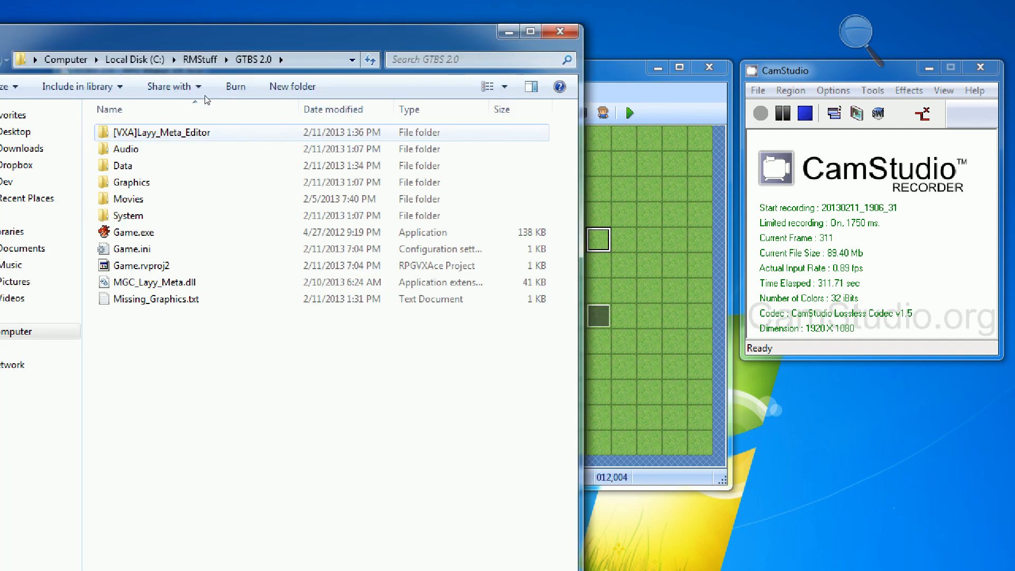
# - Open the [VXA]Layy_Meta_Editor folder and run its Game.exe
pyautogui.doubleClick(170, 132)
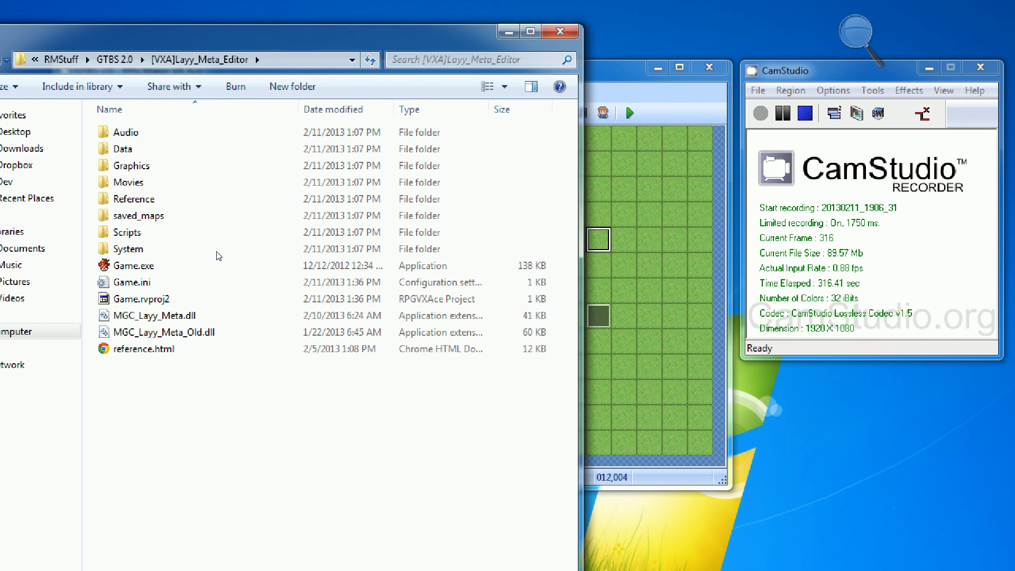
pyautogui.doubleClick(132, 265)
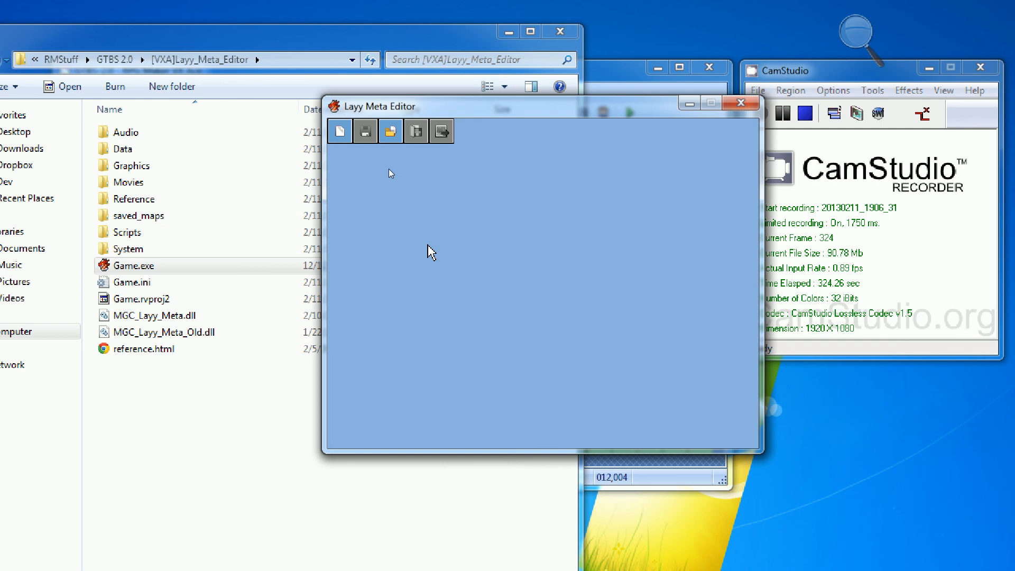
pyautogui.moveTo(339, 130)
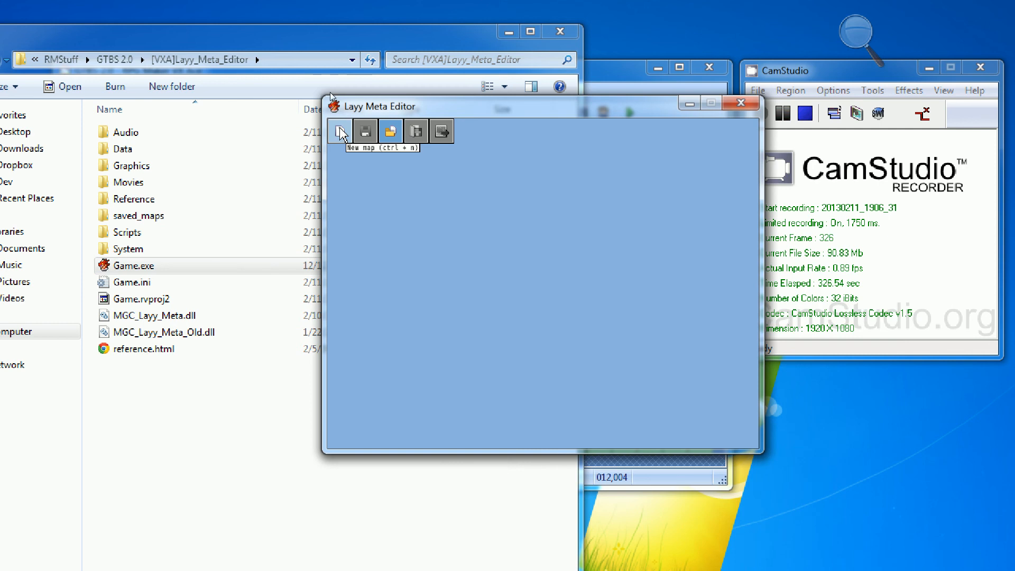
pyautogui.moveTo(364, 131)
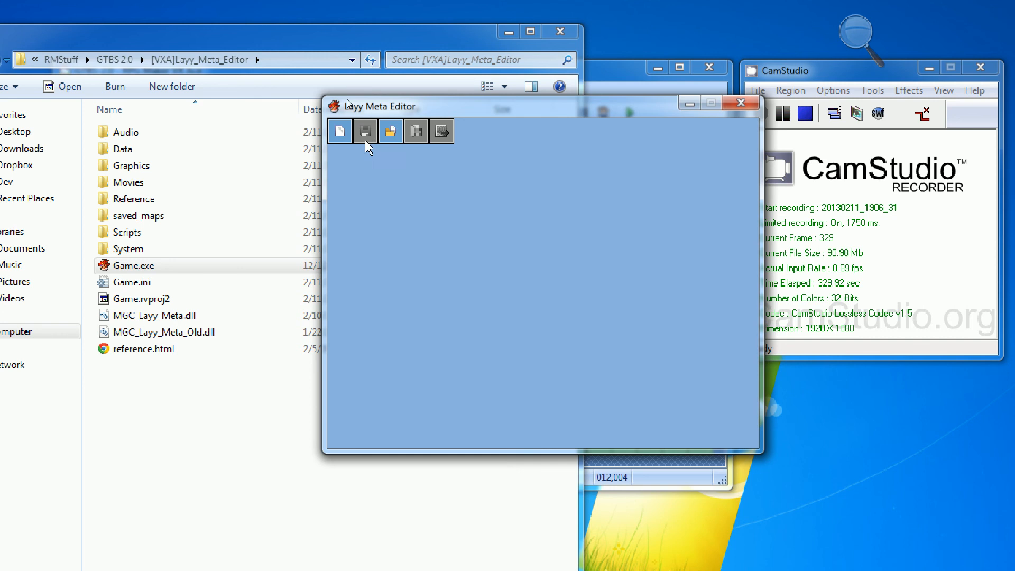
pyautogui.moveTo(413, 142)
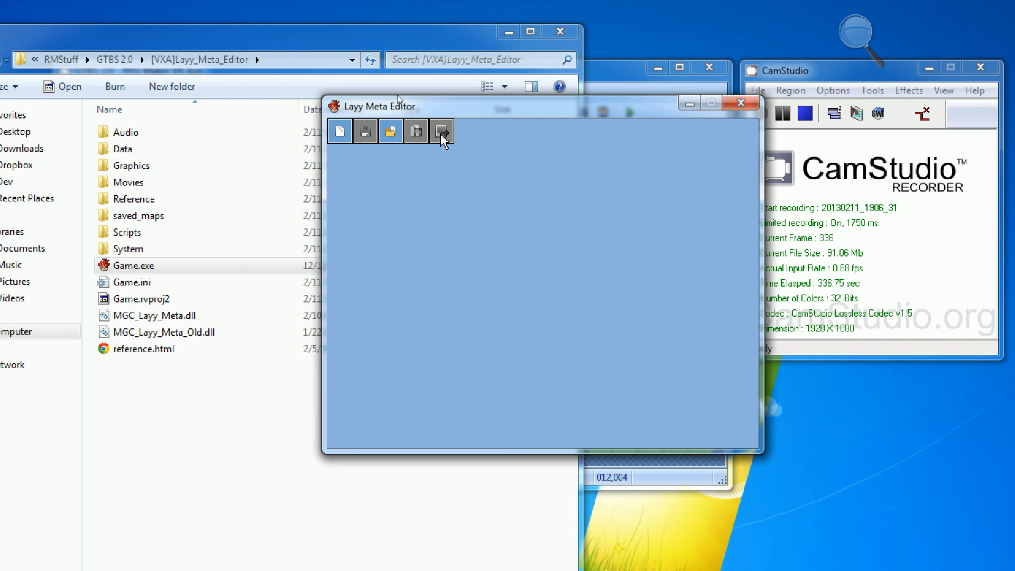
pyautogui.moveTo(340, 131)
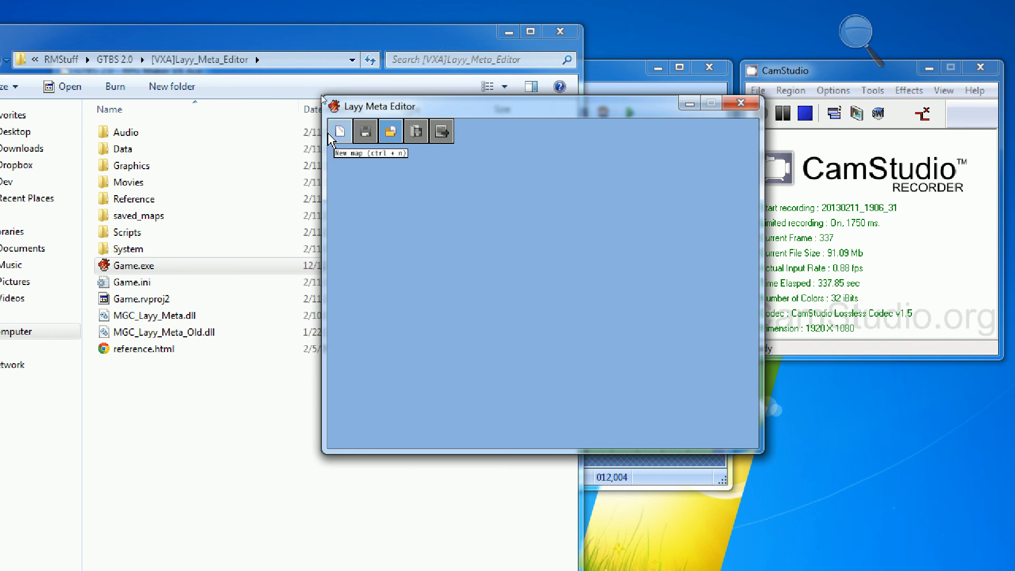
pyautogui.moveTo(389, 130)
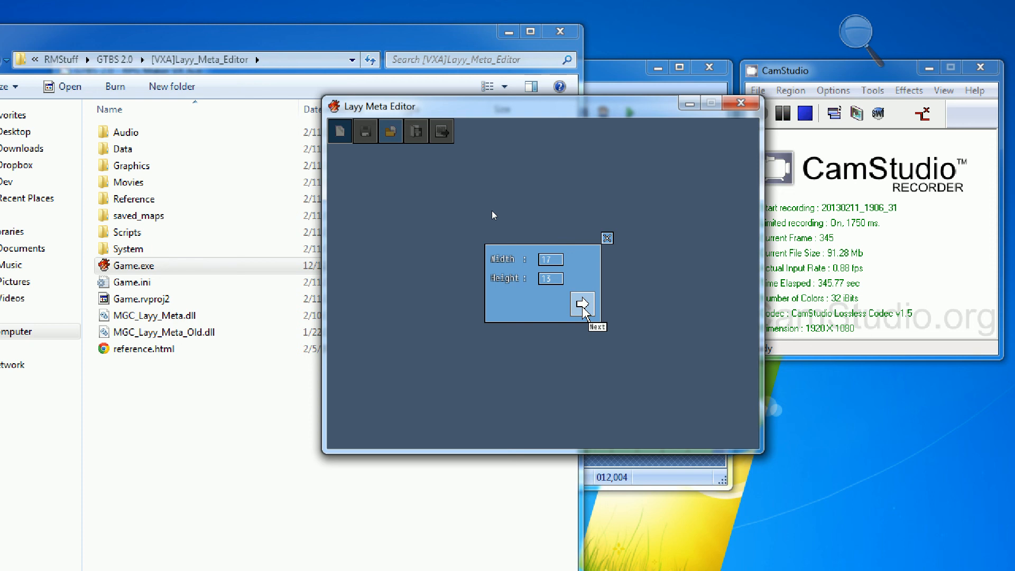
# - Accept the 17×13 map size and create the map with tileset_lm_002
pyautogui.click(580, 303)
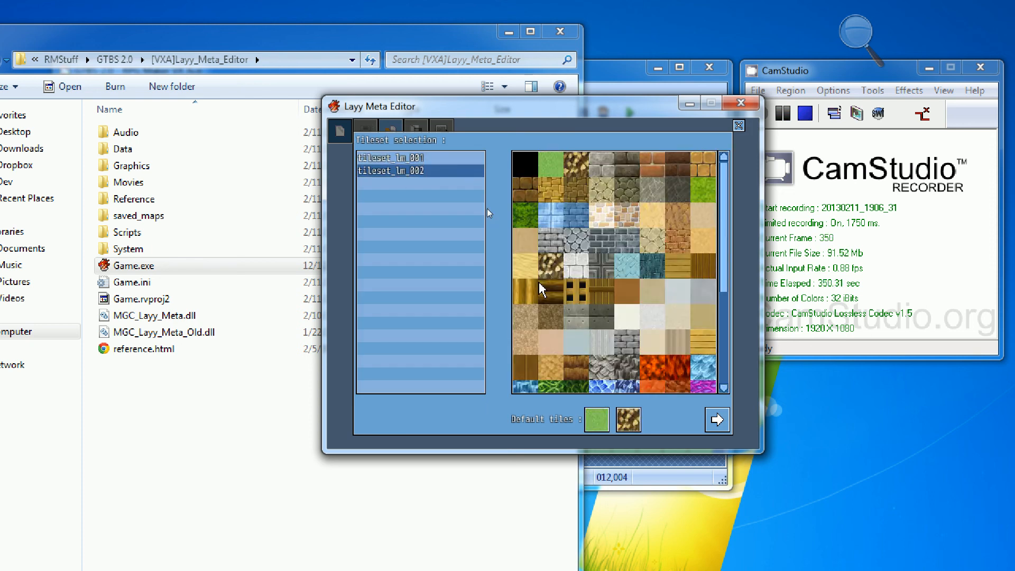
pyautogui.click(716, 419)
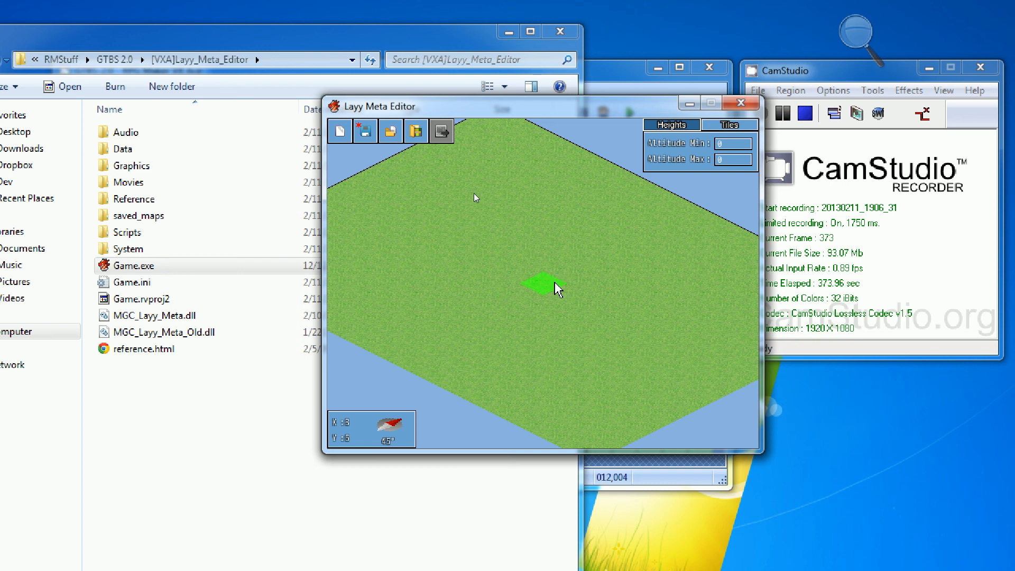
# - Click a grass tile in the map view, raising it into an earth column
pyautogui.click(548, 285)
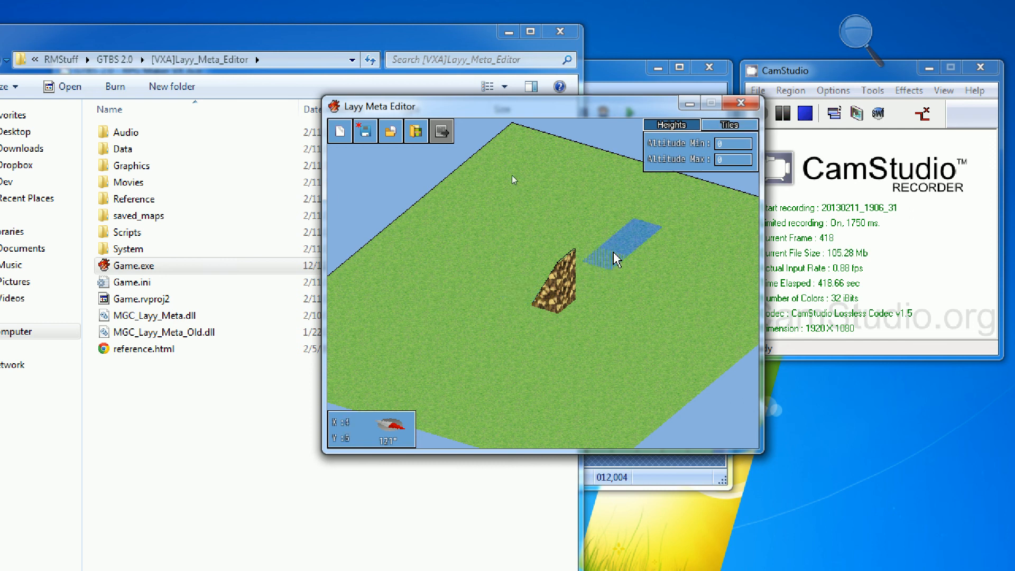
# - Raise the strip beside the dirt slope to altitude 24 and move to tile painting
pyautogui.click(617, 236)
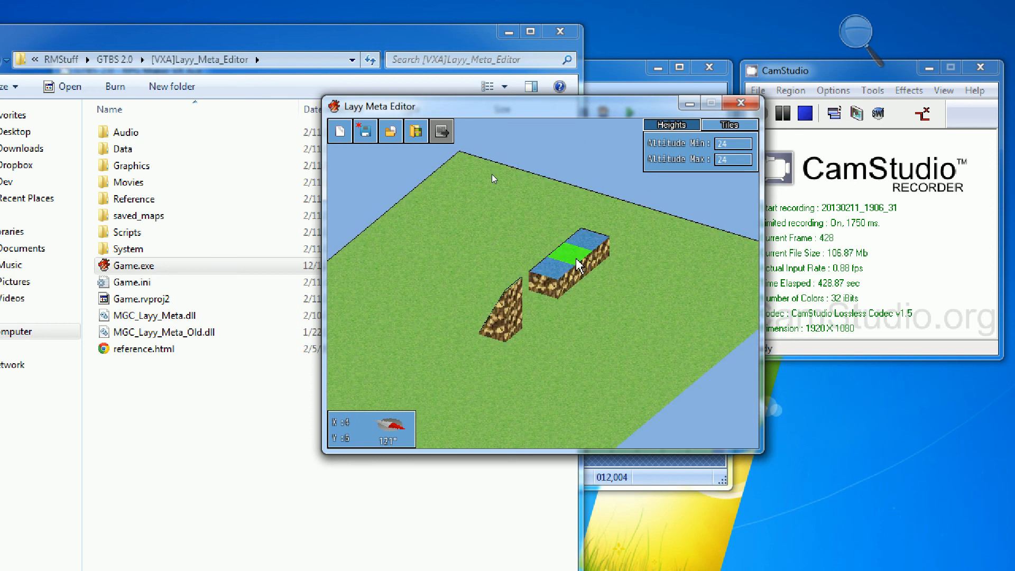
pyautogui.click(728, 124)
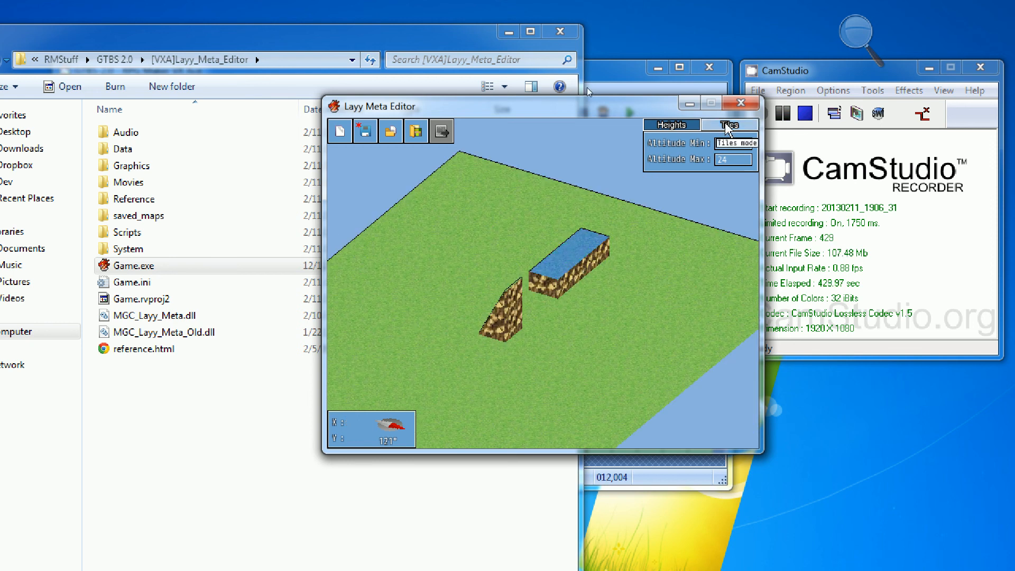
# - Paint the leafy bush texture onto the raised block and green grass onto the slope
pyautogui.click(728, 124)
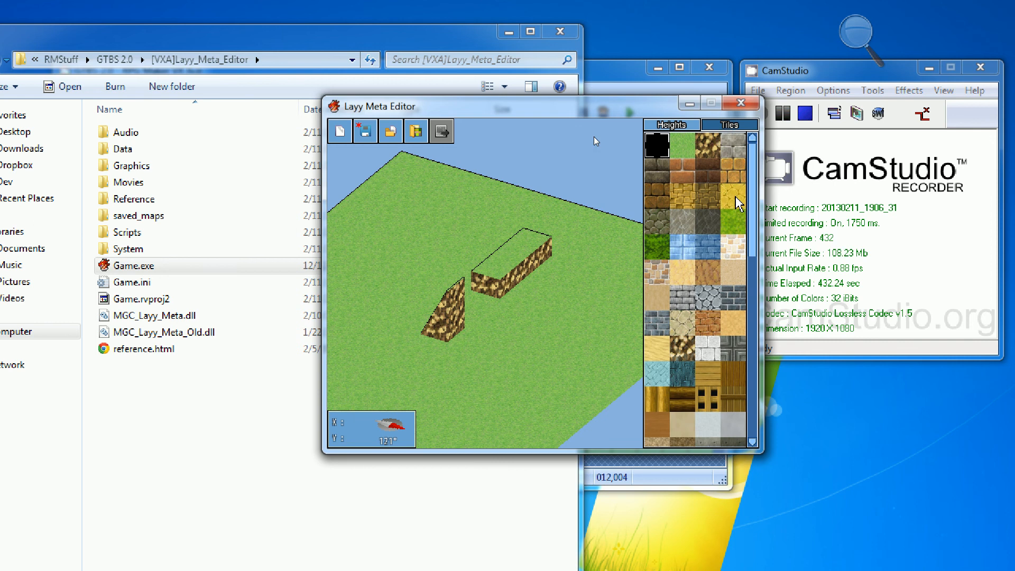
pyautogui.scroll(-3)
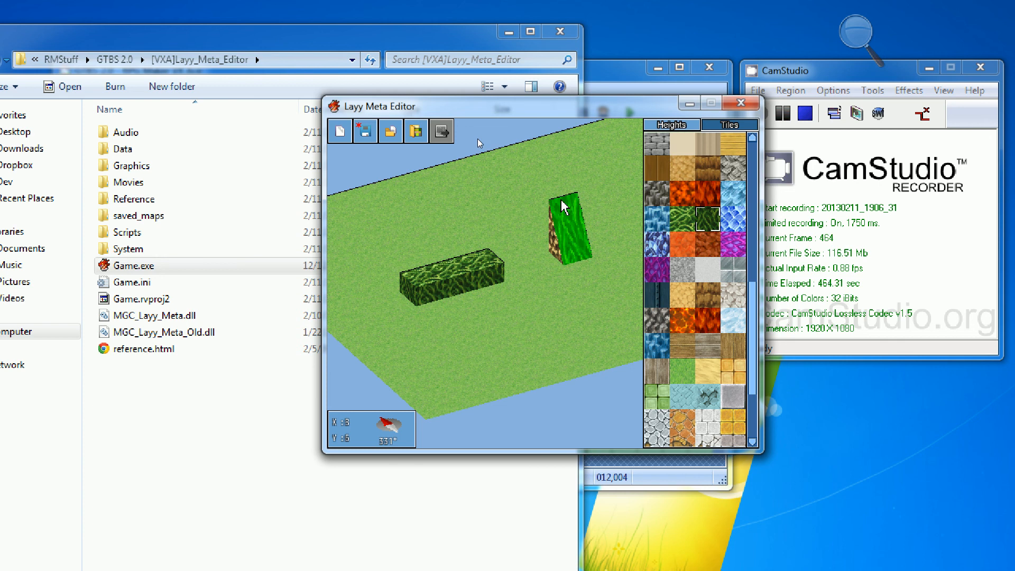
pyautogui.click(669, 124)
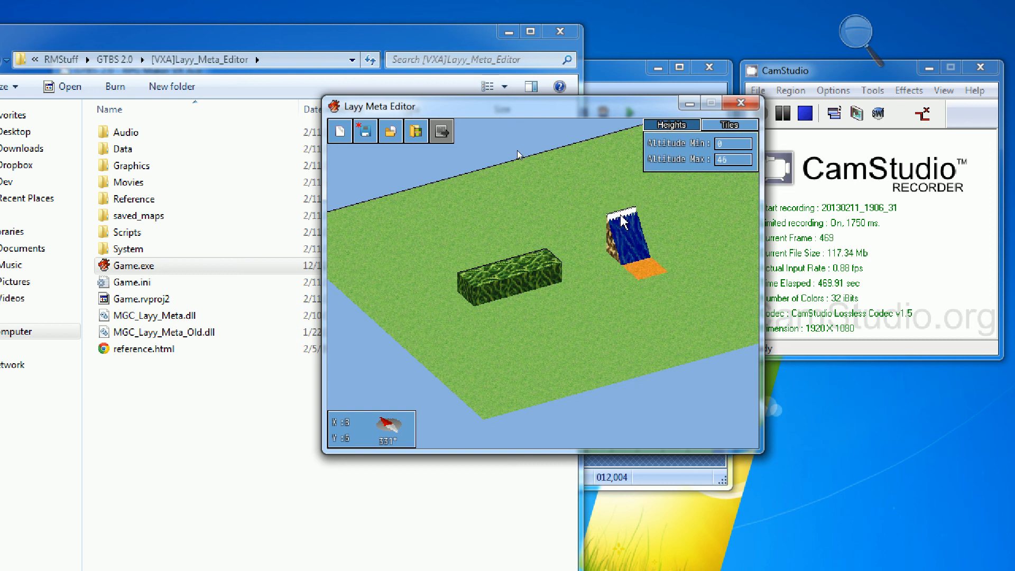
# - Flatten the raised blue block to altitude 0 and bring up the tile palette
pyautogui.click(624, 259)
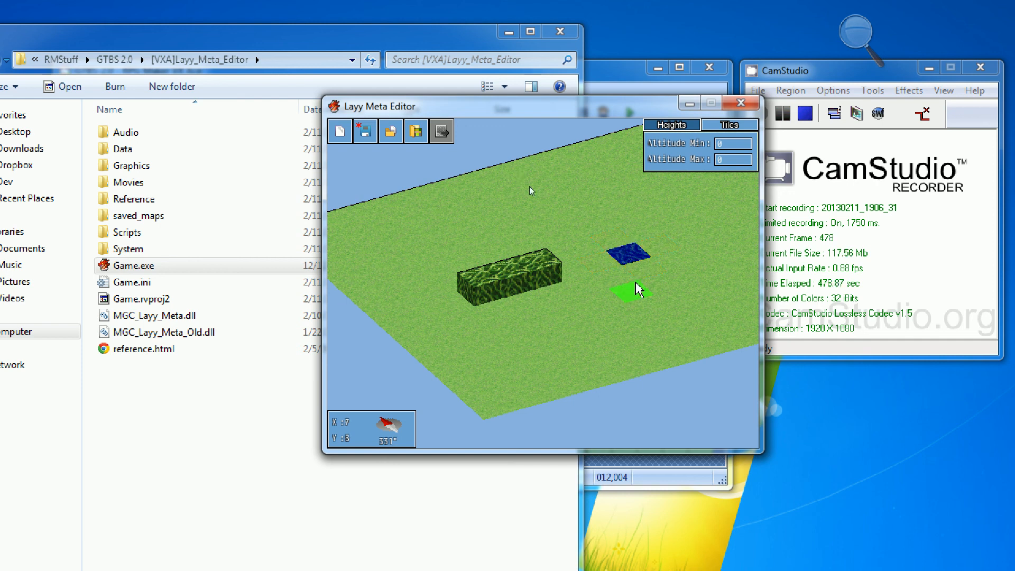
pyautogui.moveTo(695, 129)
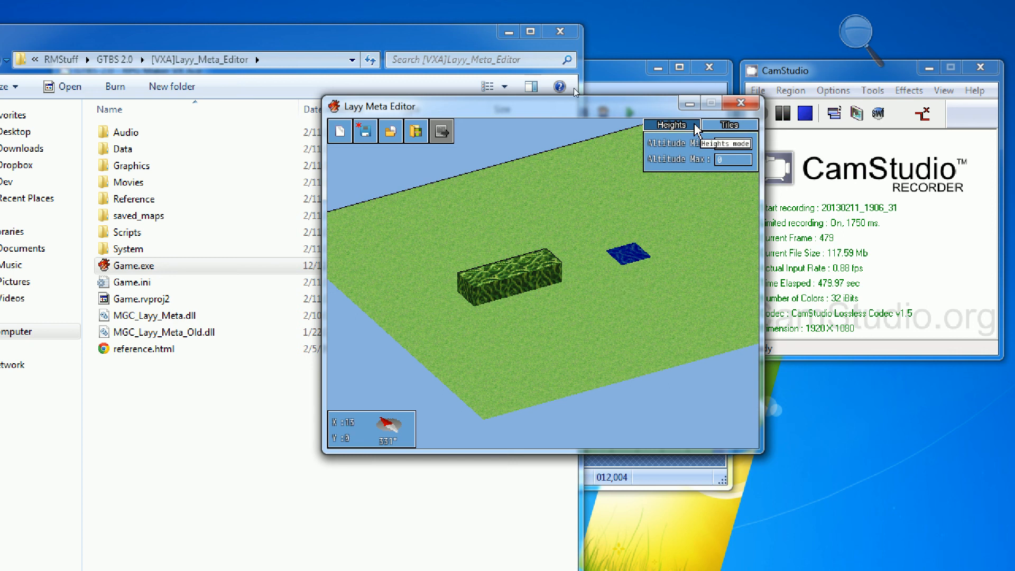
pyautogui.click(728, 124)
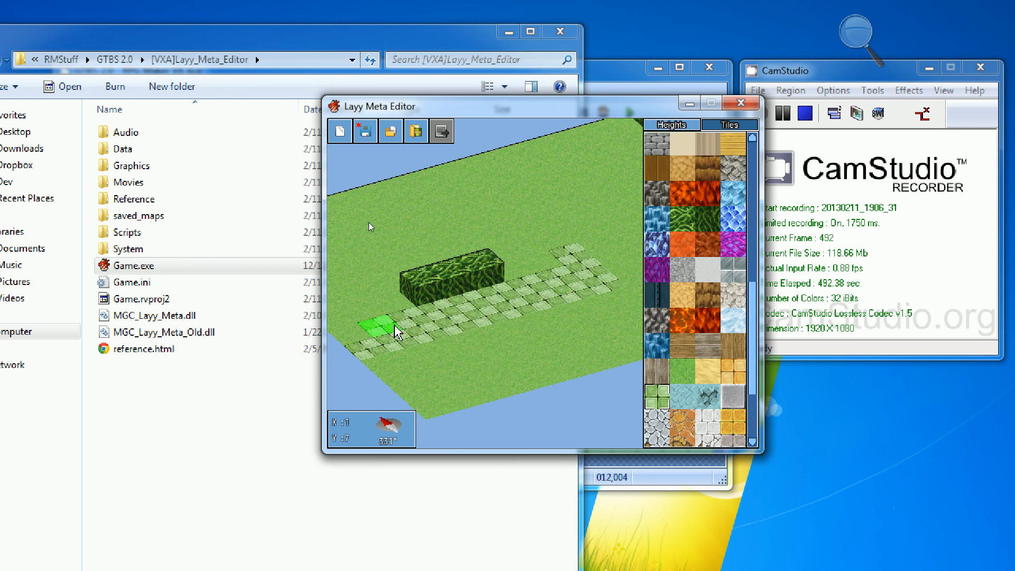
pyautogui.moveTo(620, 270)
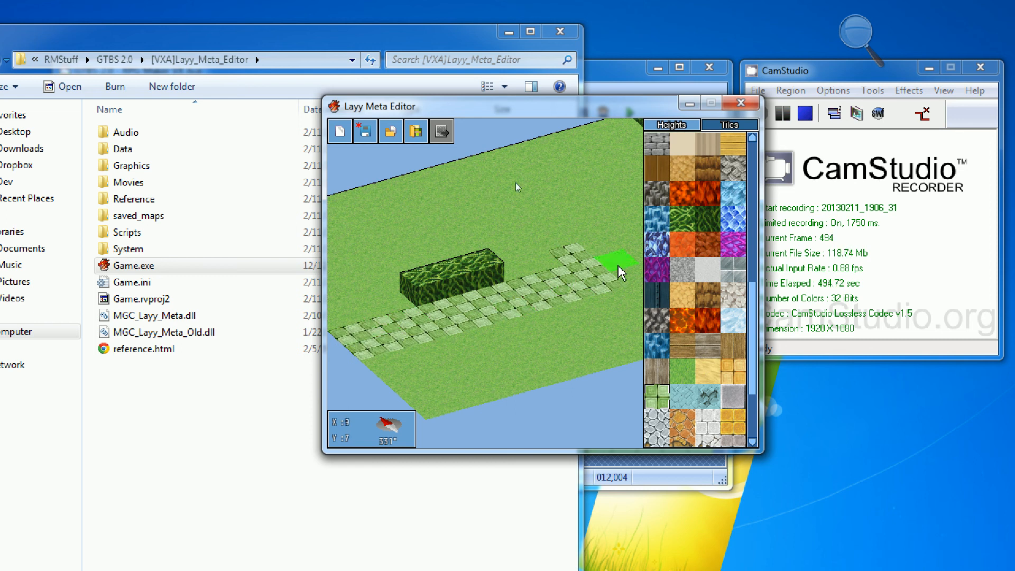
pyautogui.moveTo(570, 223)
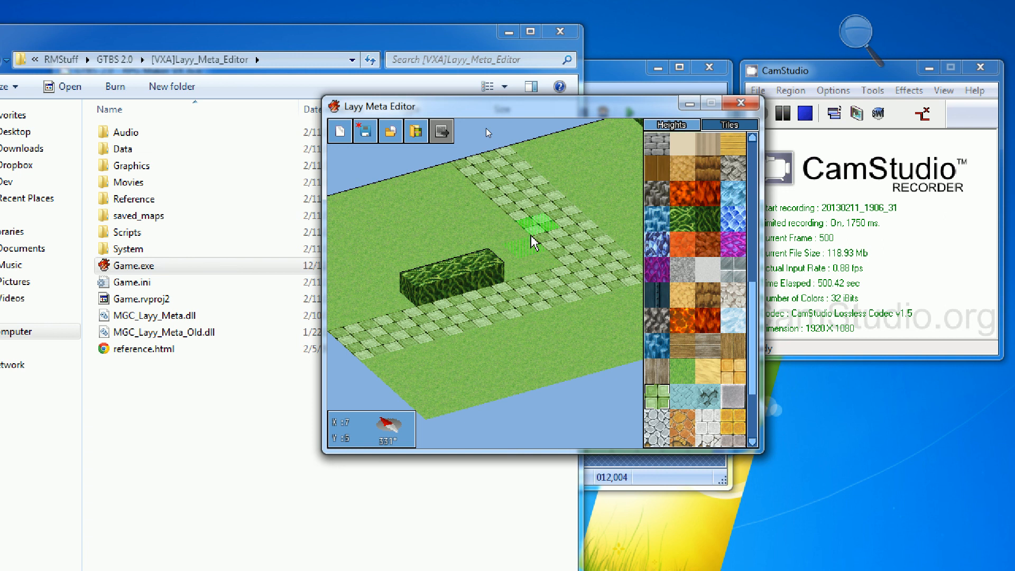
# - In Heights mode, raise the marked tiles beside the walkway into a taller block
pyautogui.click(671, 124)
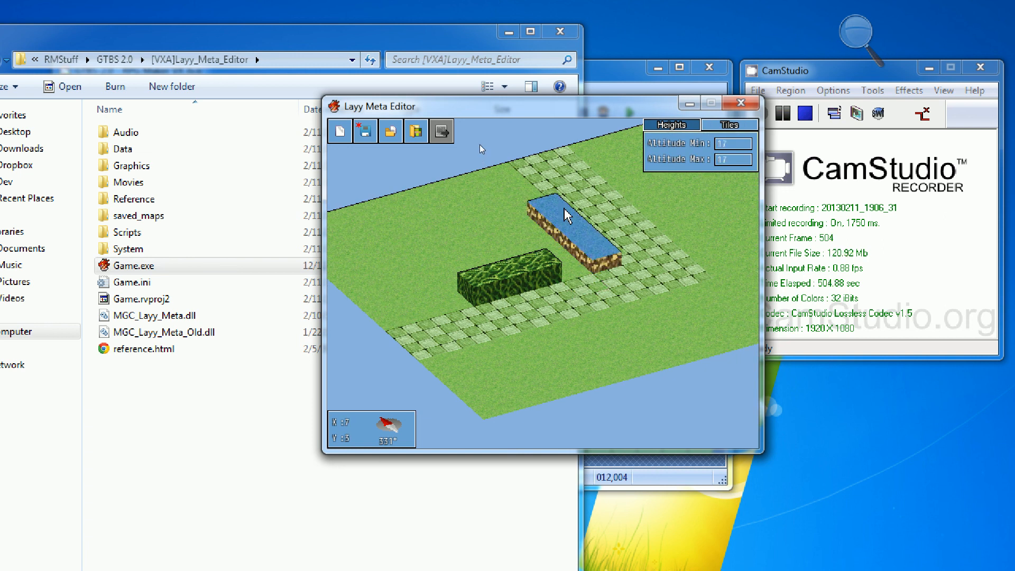
pyautogui.click(570, 213)
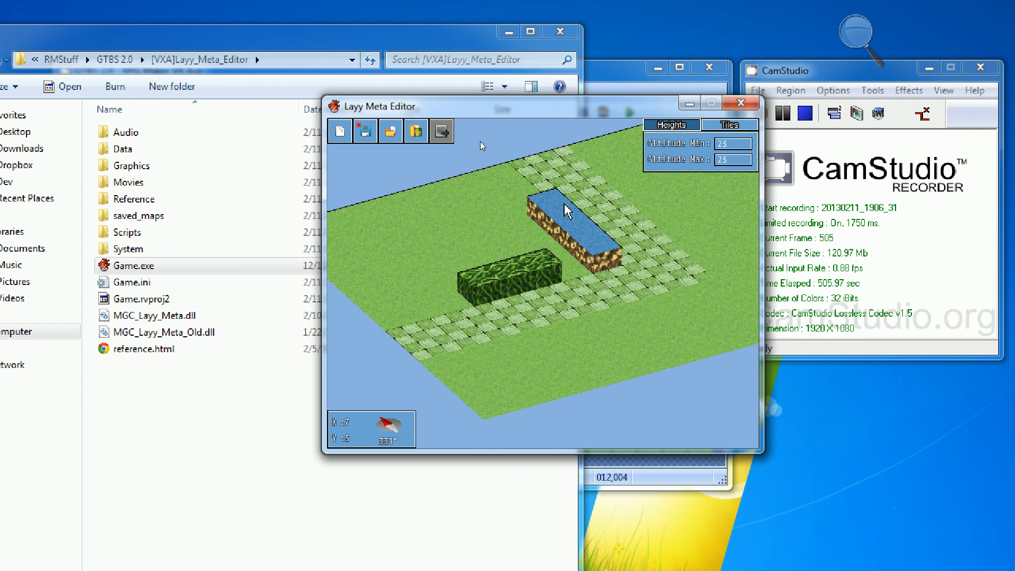
pyautogui.click(729, 124)
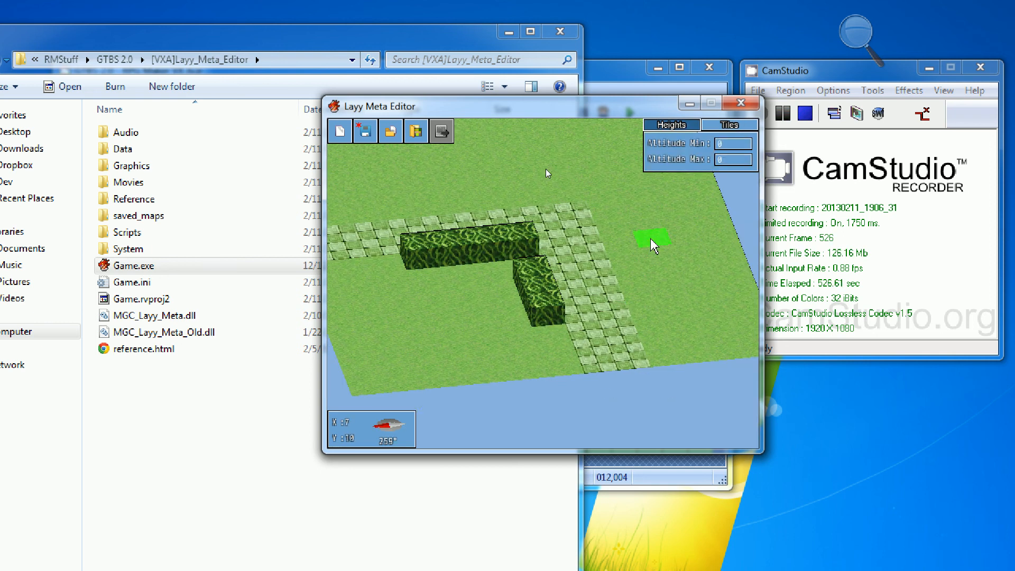
pyautogui.moveTo(605, 314)
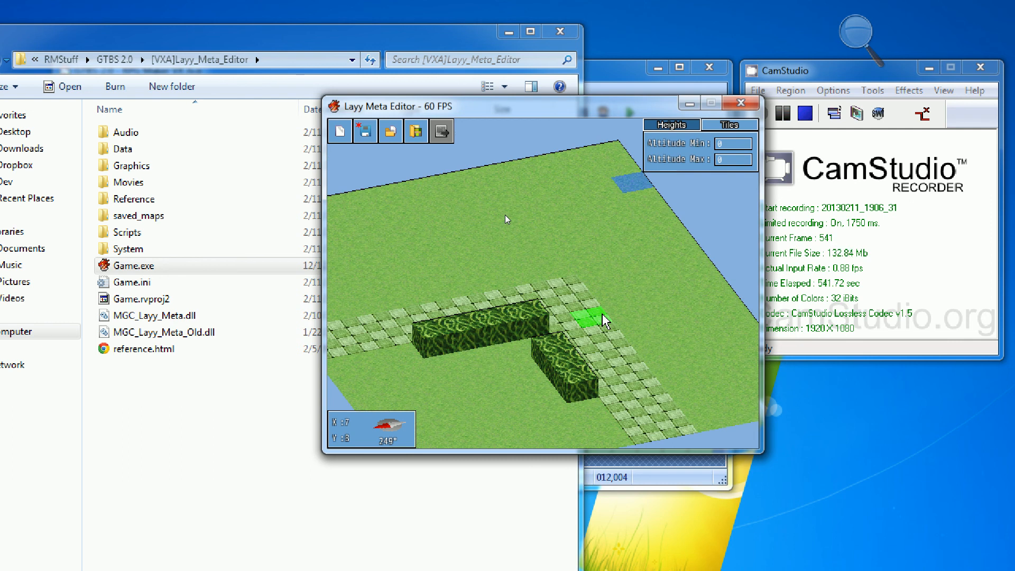
pyautogui.moveTo(565, 301)
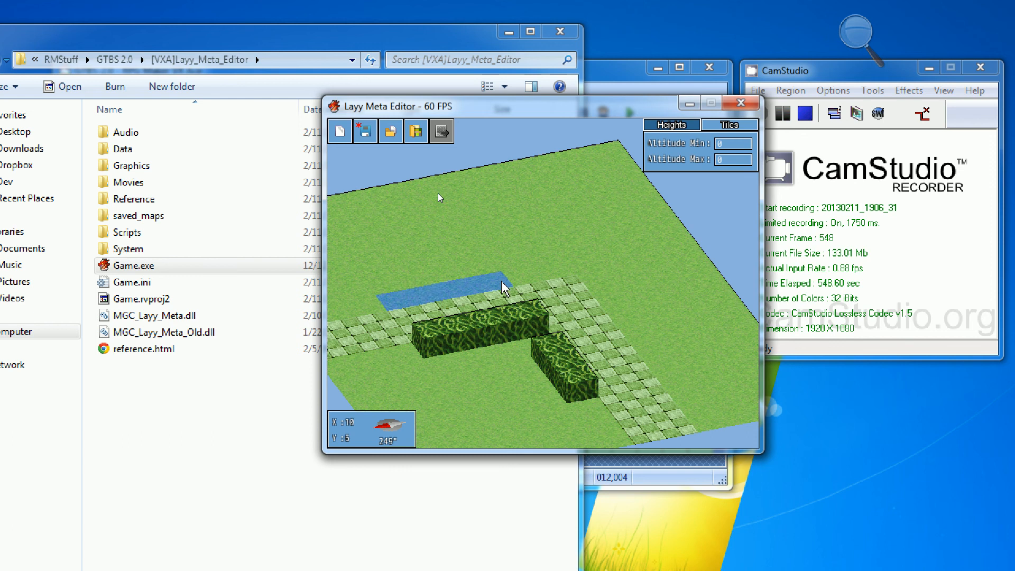
# - Mark a ground strip behind the L-shaped hedge and raise it into a tall block
pyautogui.click(492, 291)
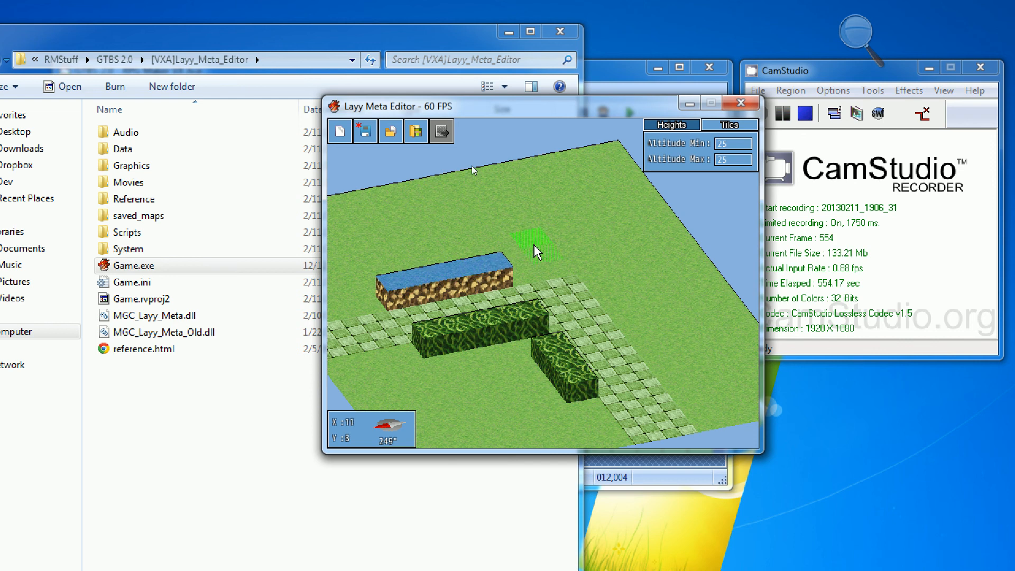
pyautogui.click(728, 124)
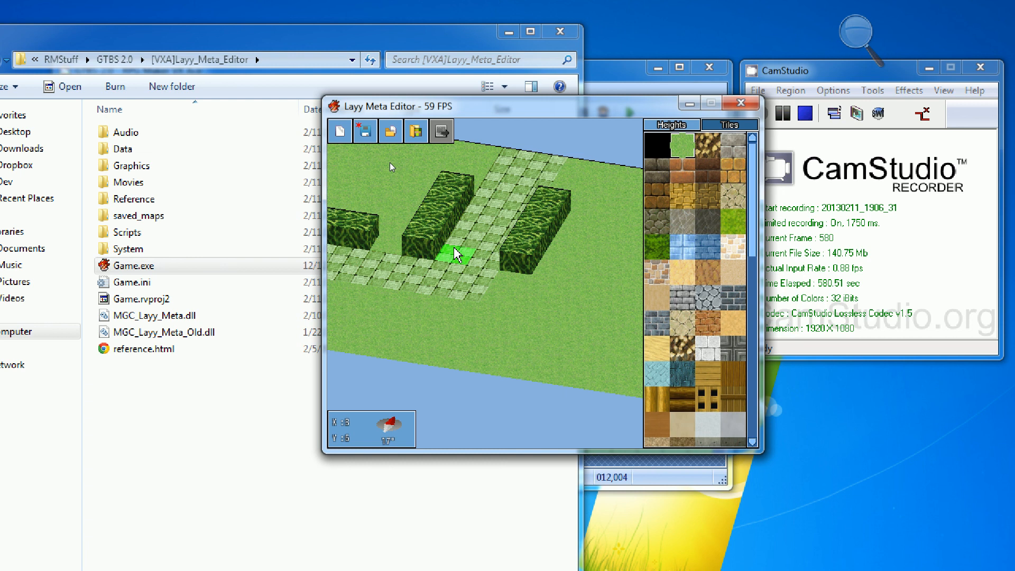
pyautogui.moveTo(364, 130)
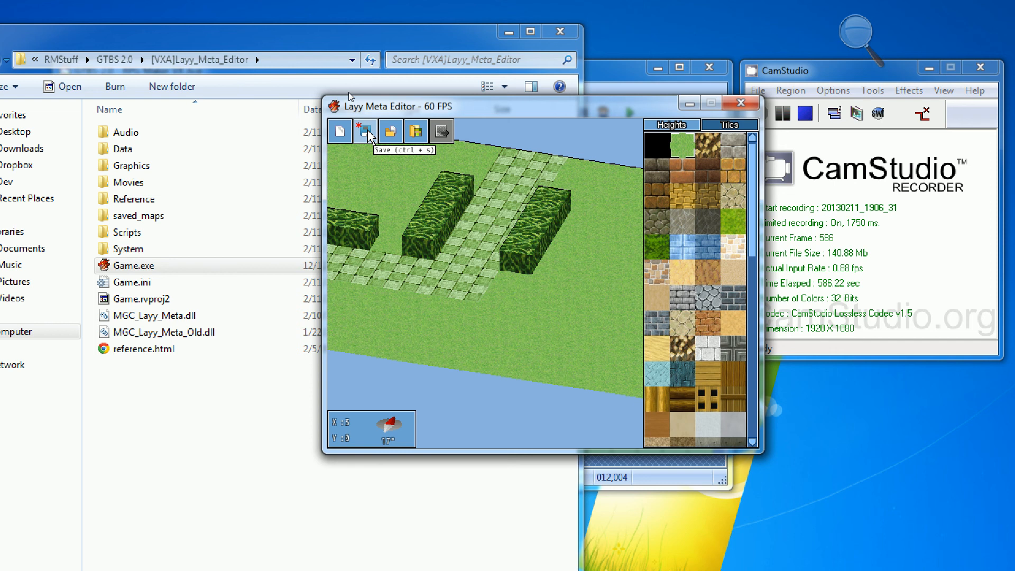
pyautogui.moveTo(391, 130)
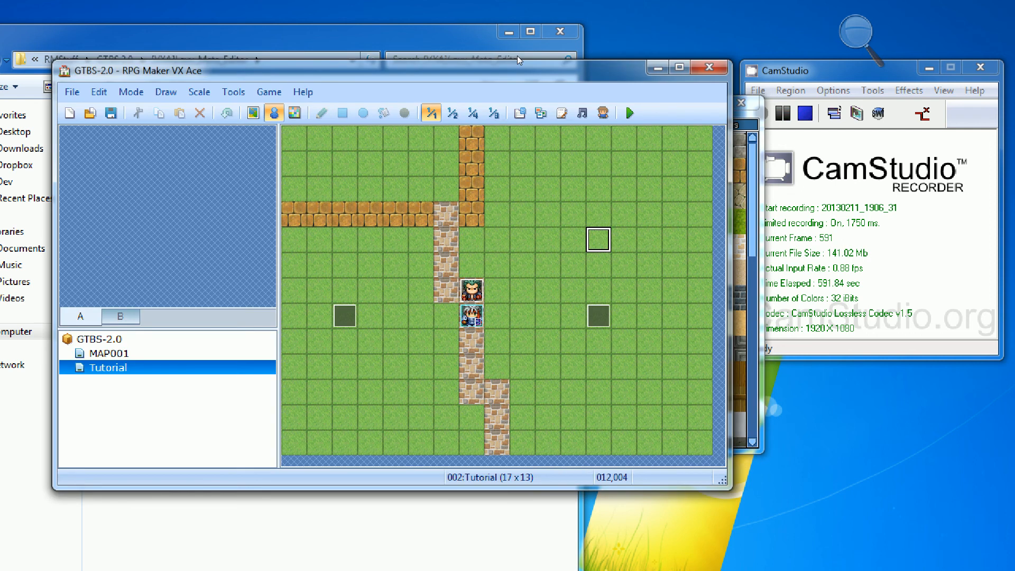
pyautogui.click(109, 353)
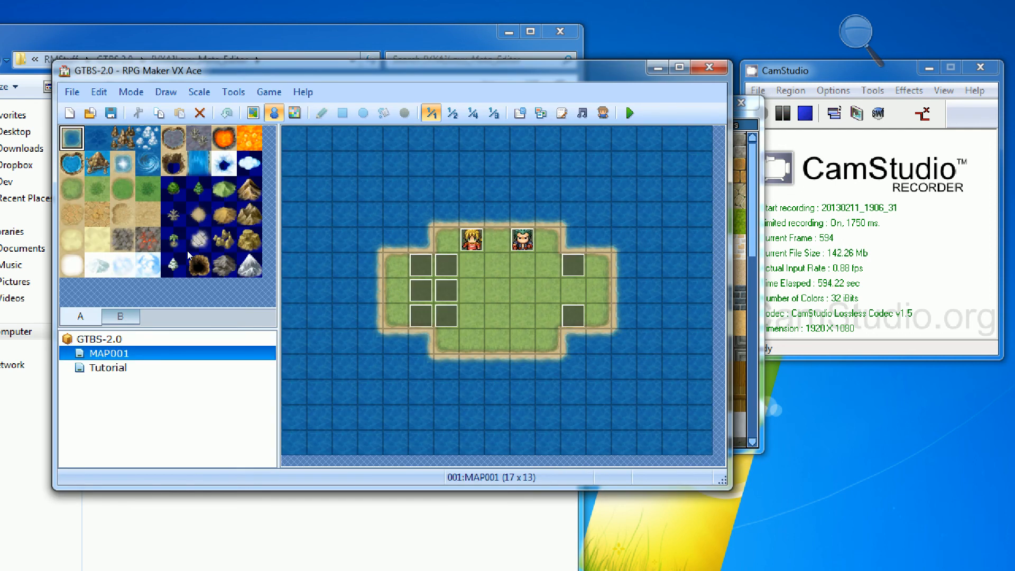
pyautogui.click(108, 366)
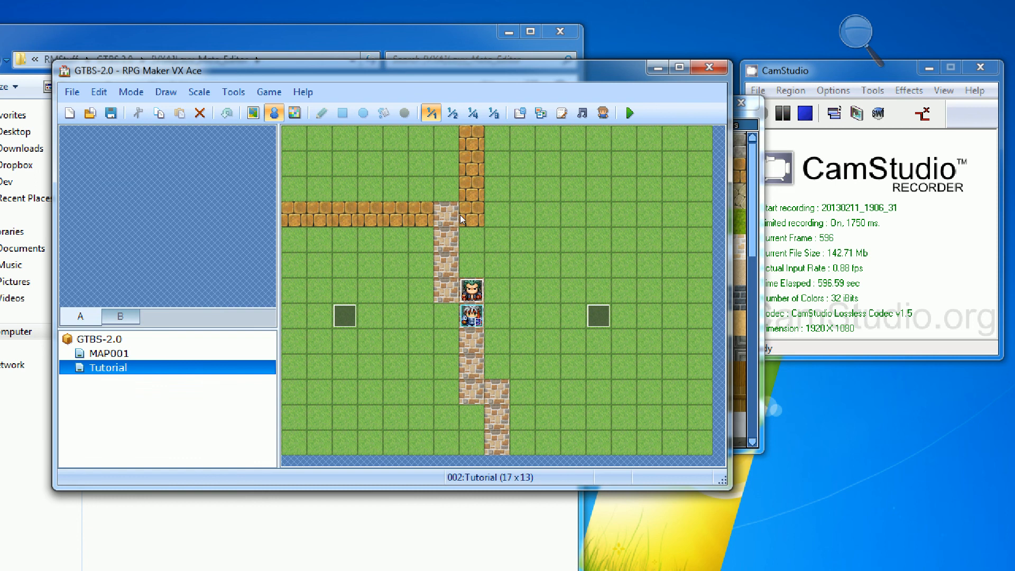
pyautogui.moveTo(392, 225)
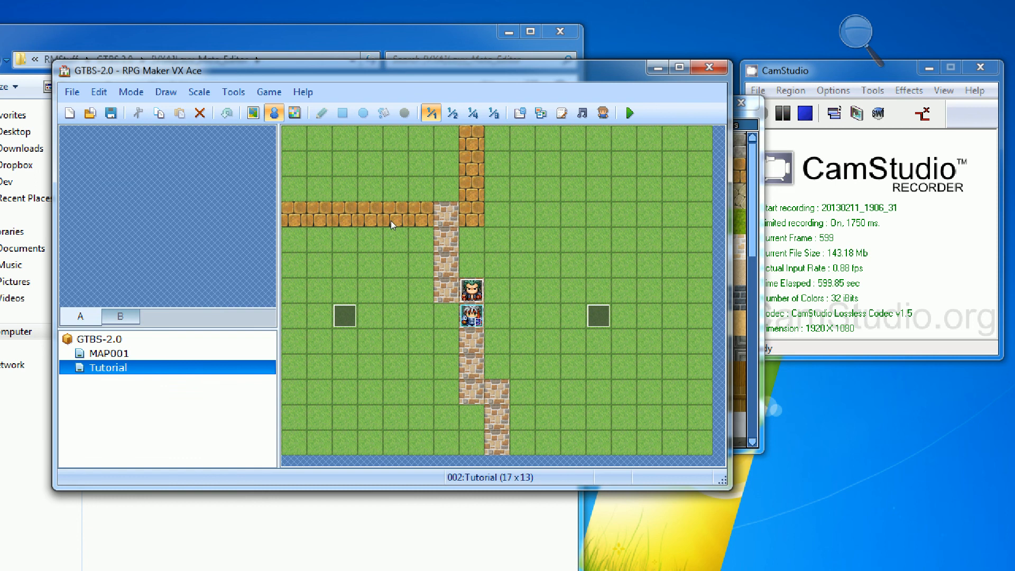
pyautogui.moveTo(504, 223)
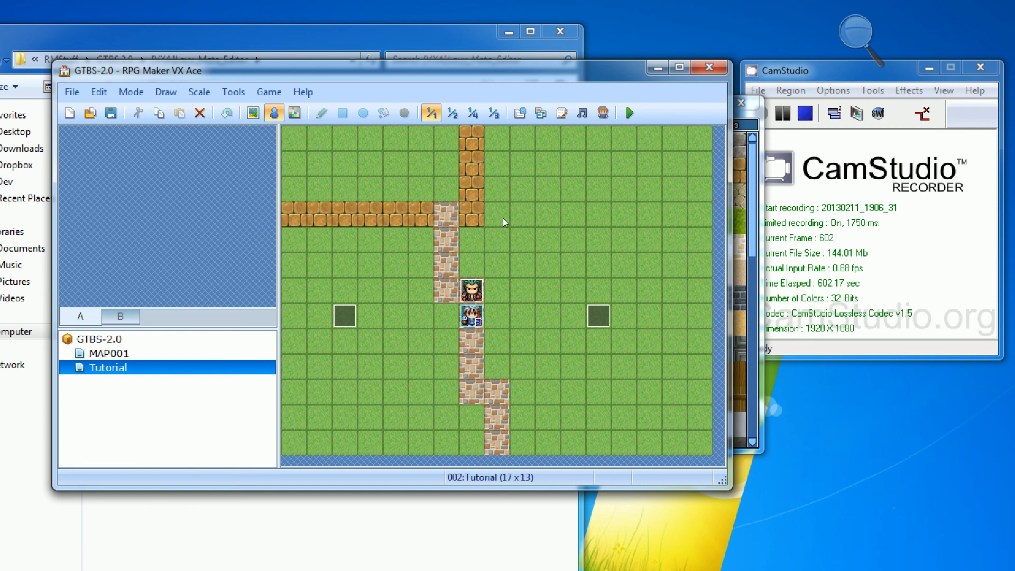
pyautogui.click(111, 352)
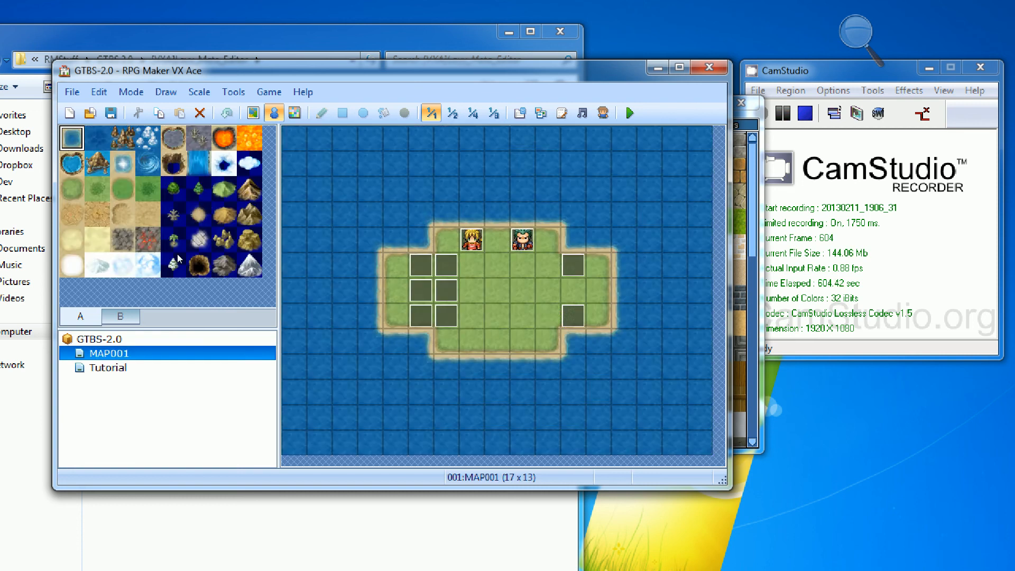
pyautogui.click(107, 367)
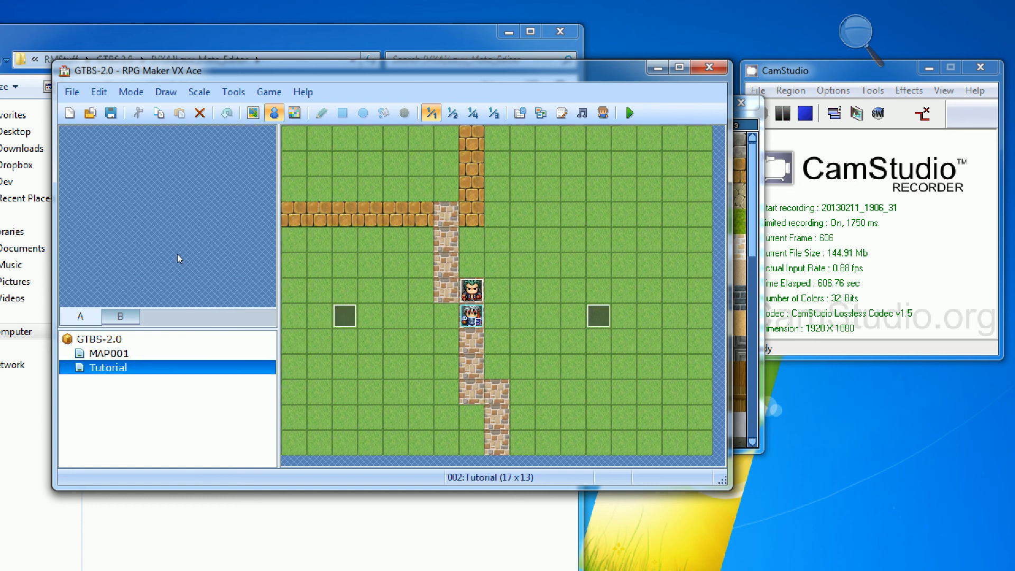
pyautogui.moveTo(213, 253)
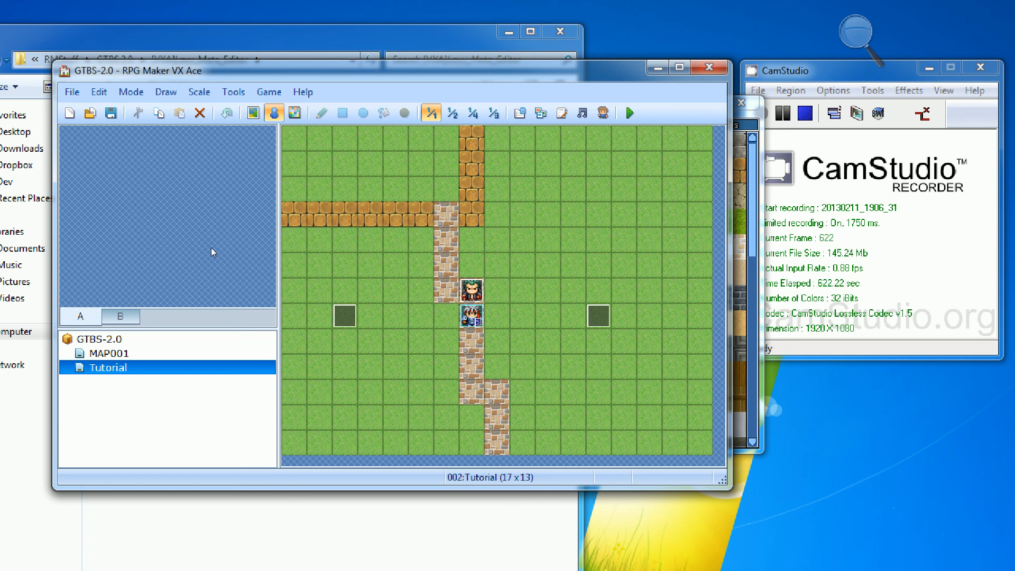
pyautogui.moveTo(250, 216)
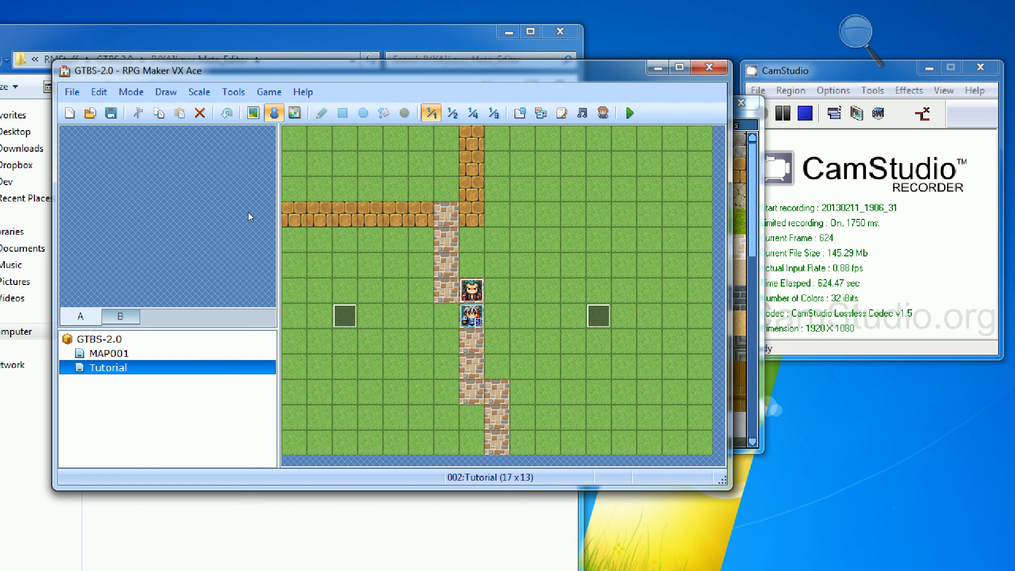
pyautogui.moveTo(495, 211)
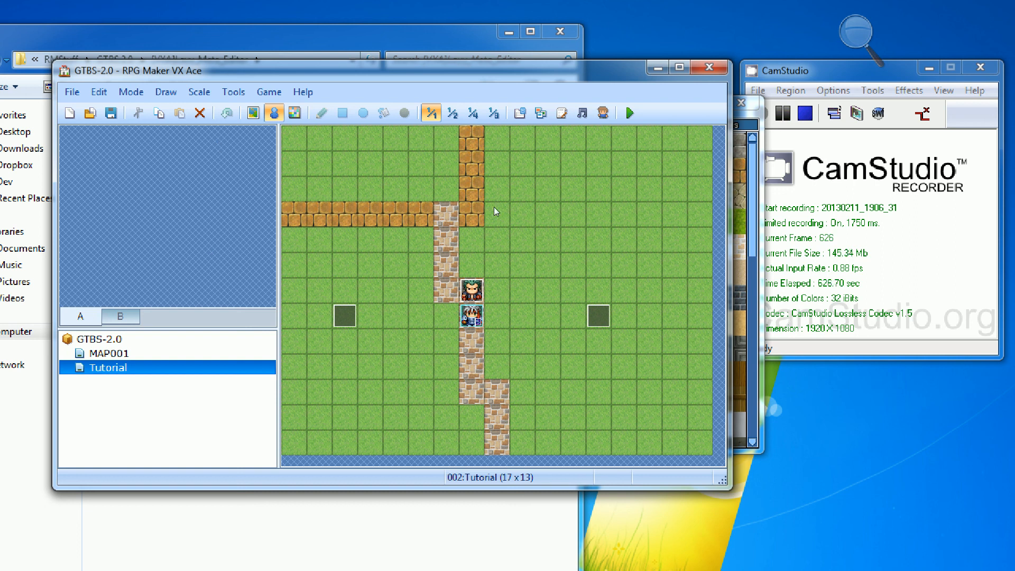
pyautogui.moveTo(490, 211)
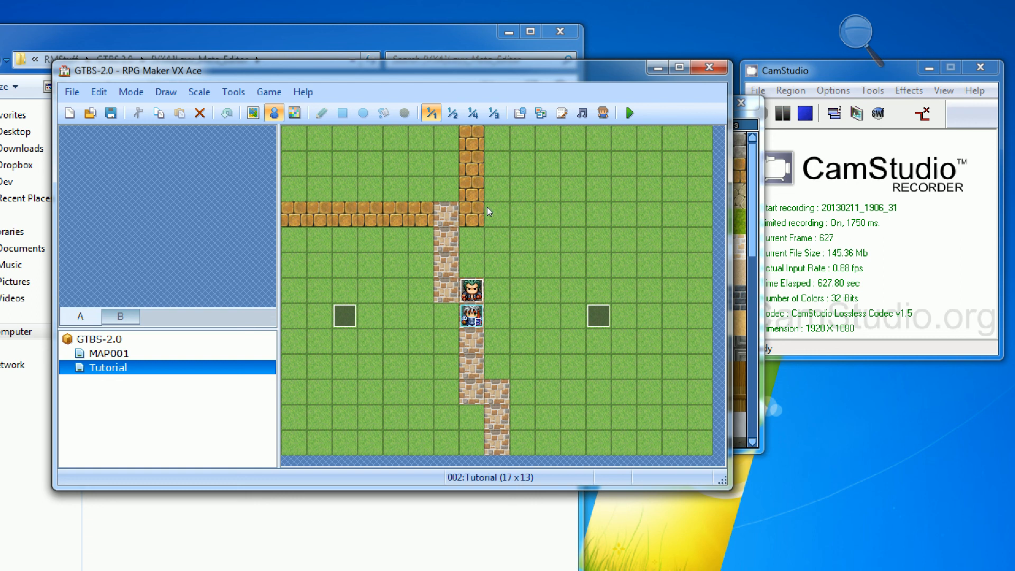